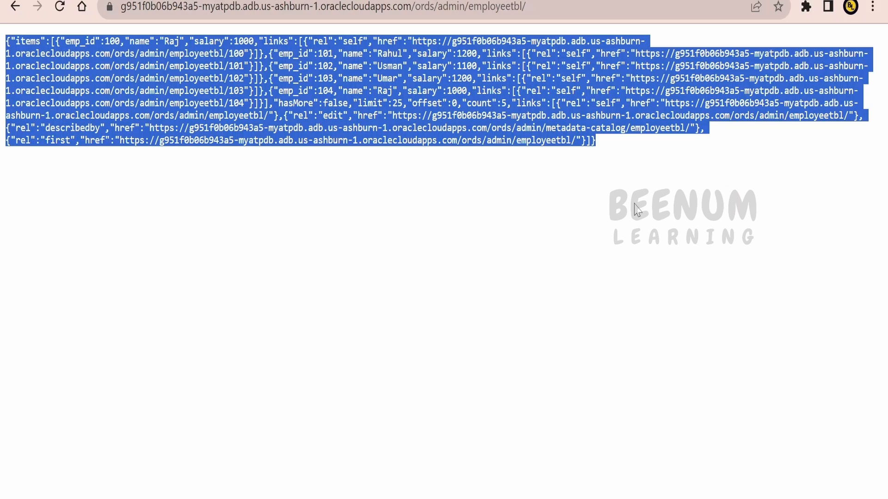
mouse_move(455, 178)
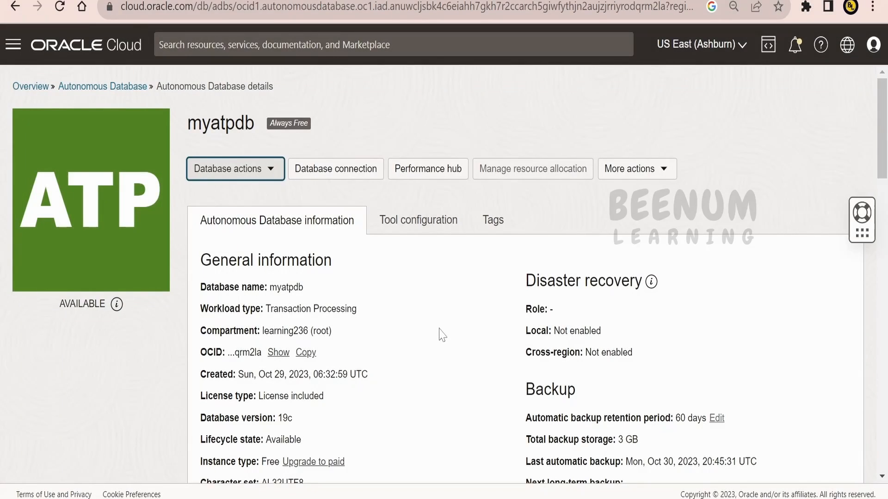
mouse_move(481, 312)
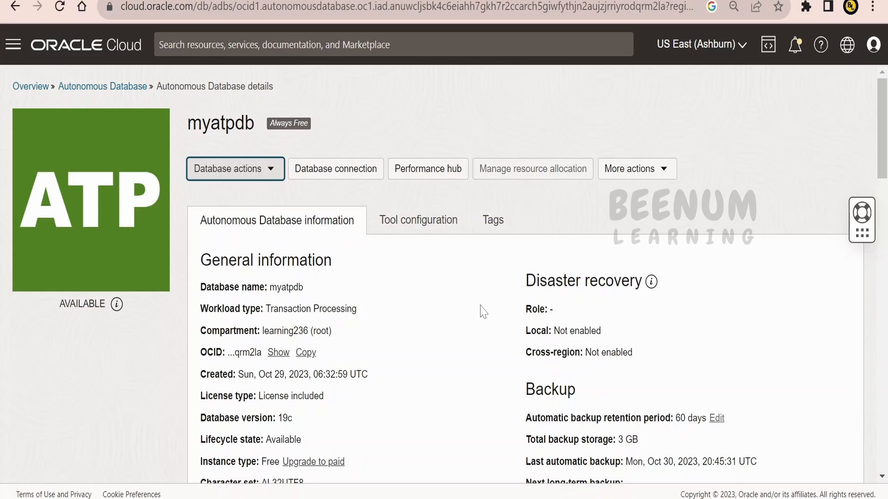
mouse_move(245, 115)
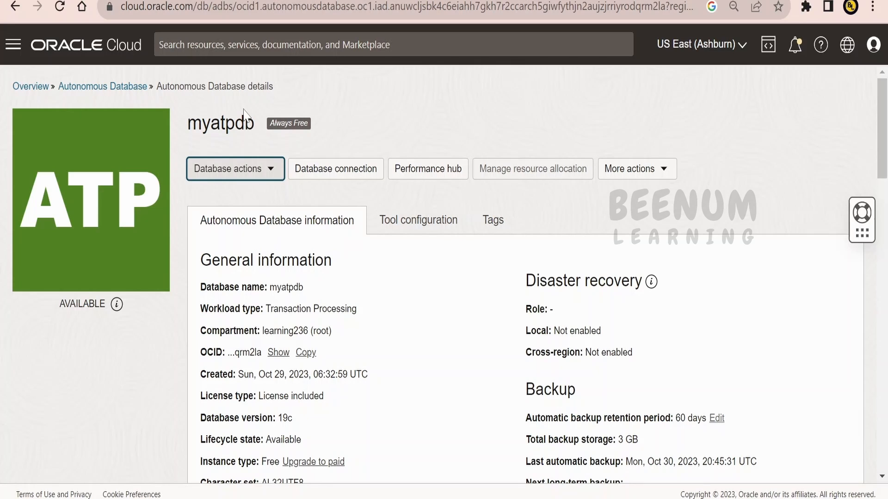
mouse_move(125, 87)
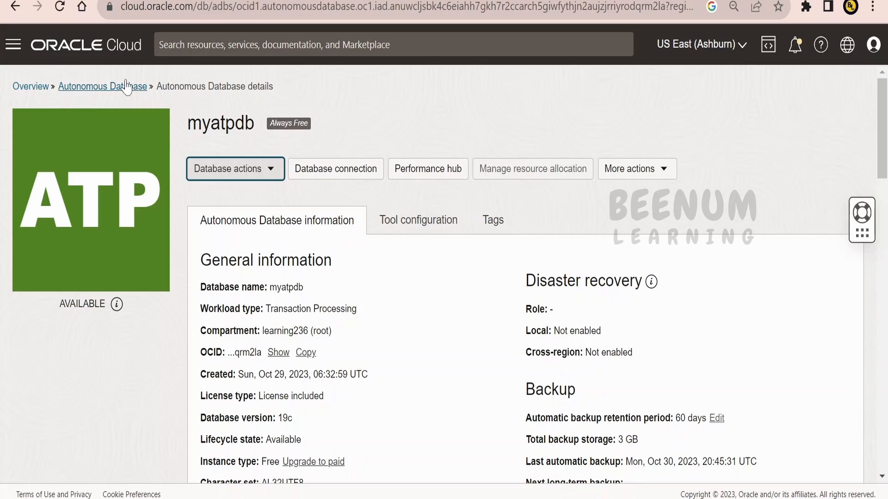
mouse_move(266, 139)
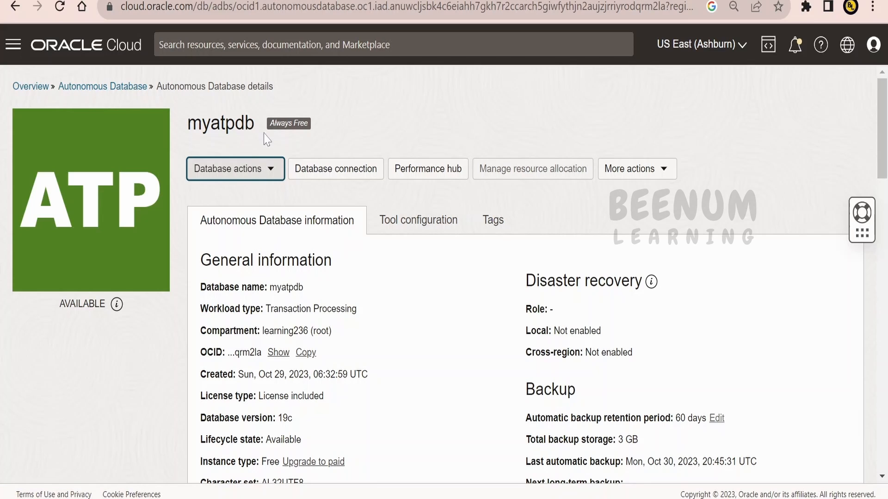
Open the REST workshop from the Database Actions tools list
click(235, 168)
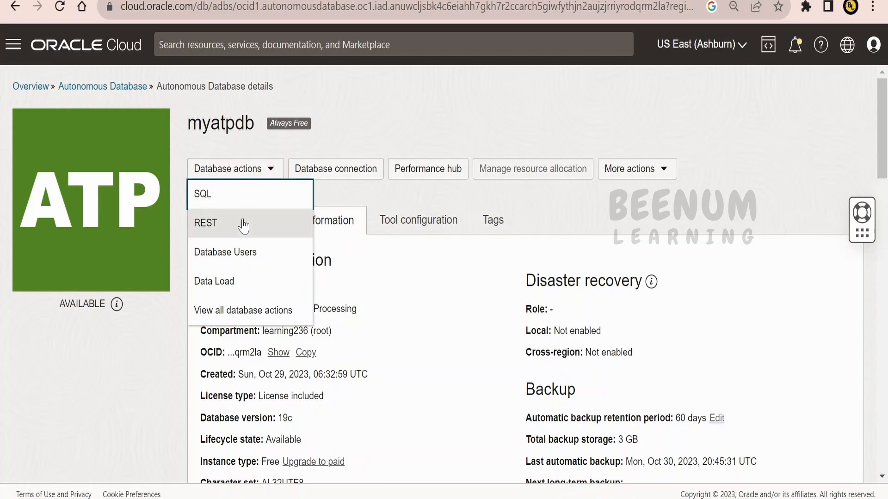
click(205, 223)
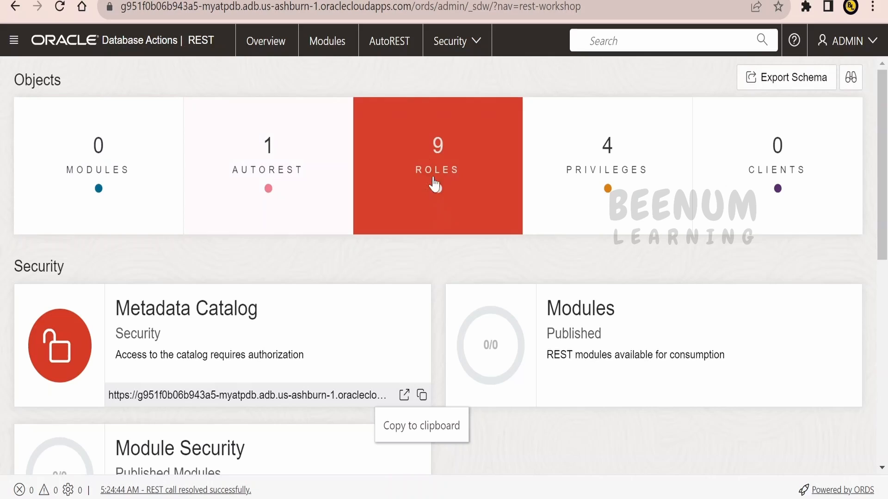
mouse_move(422, 399)
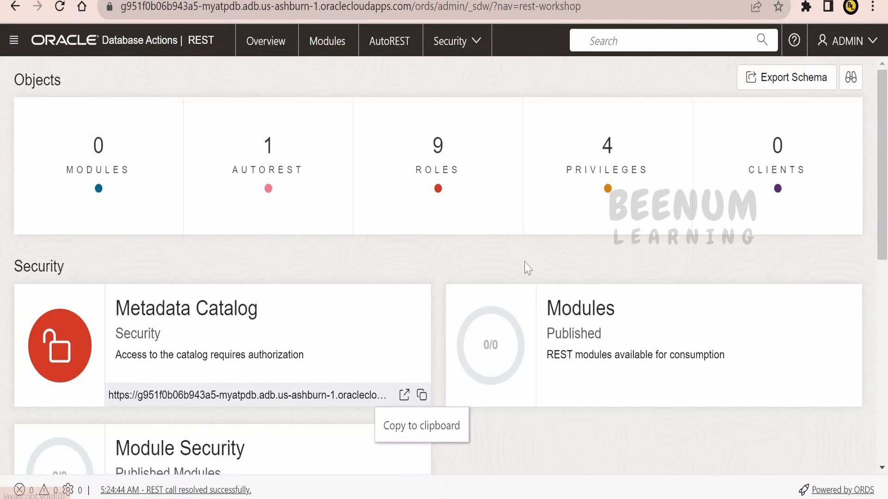
Open the Metadata Catalog endpoint in a new browser tab and select its URL
click(403, 394)
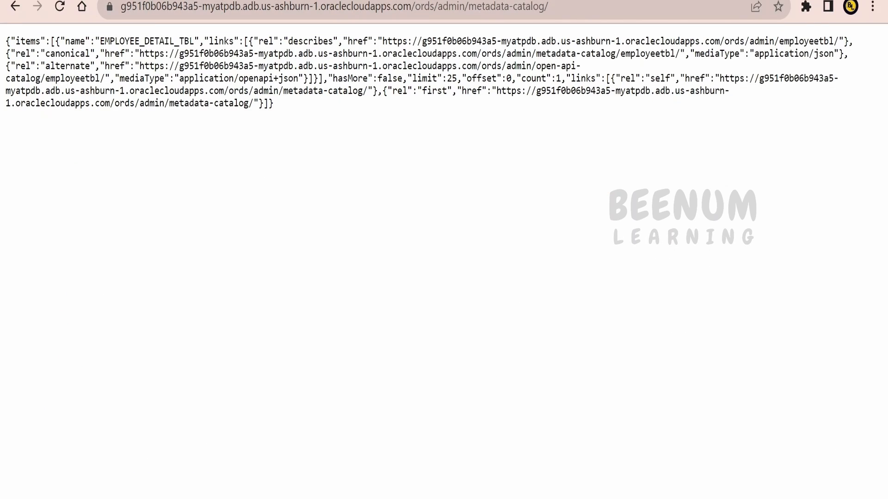
drag(392, 41, 842, 40)
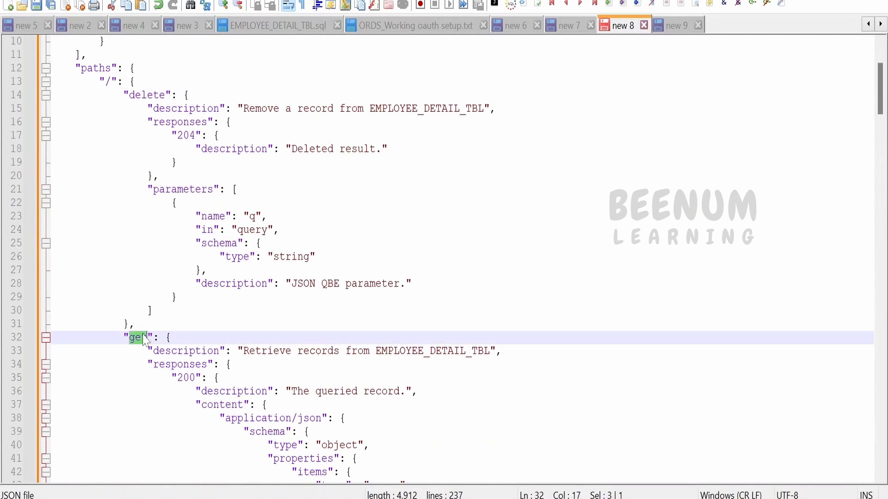
scroll(down, 3)
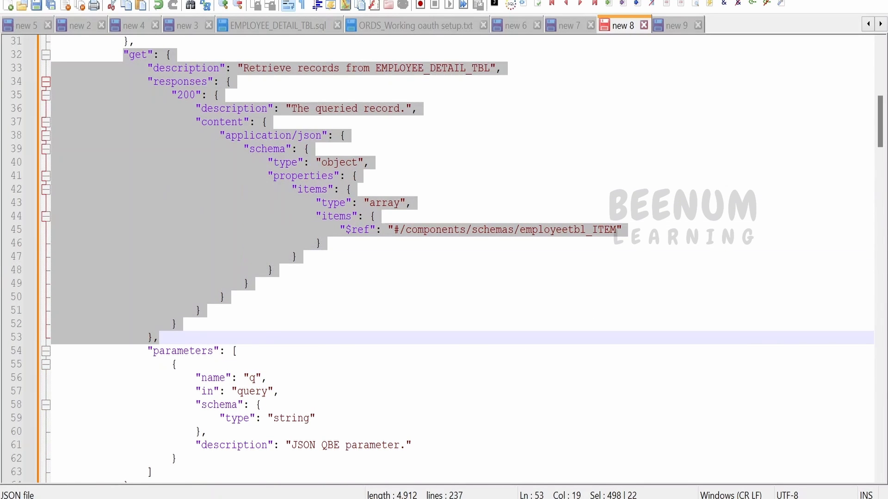
click(249, 378)
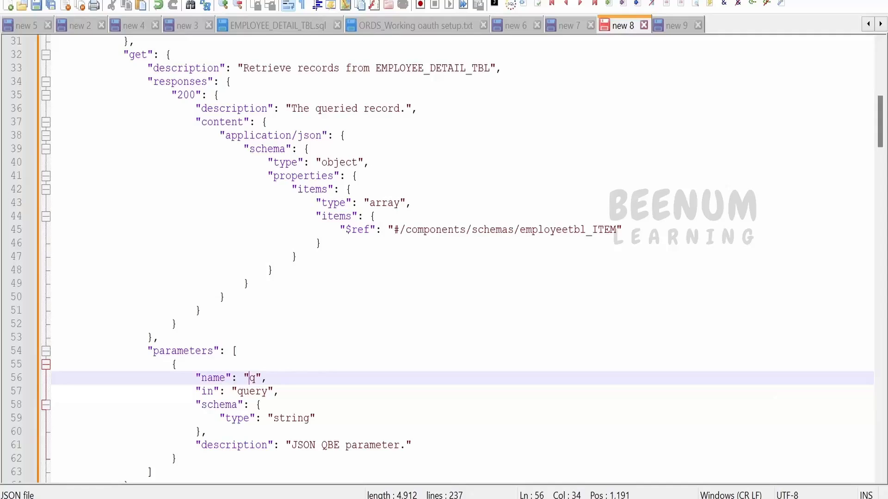
double_click(252, 378)
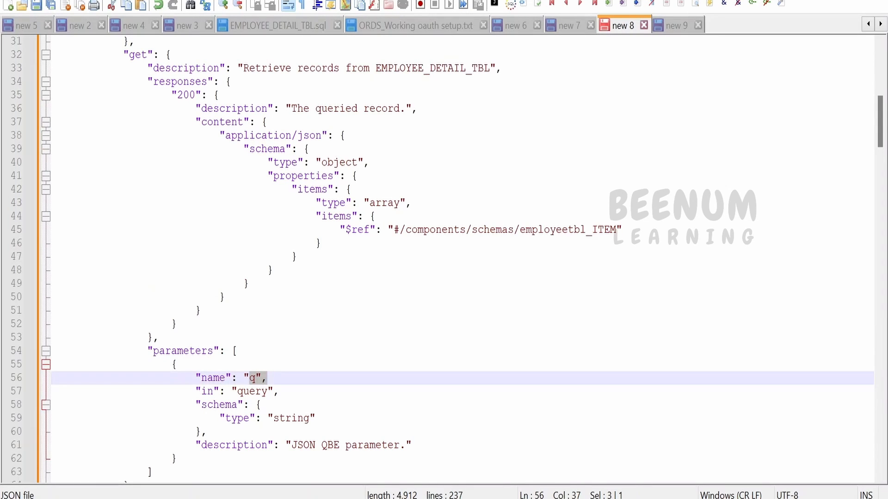
scroll(up, 3)
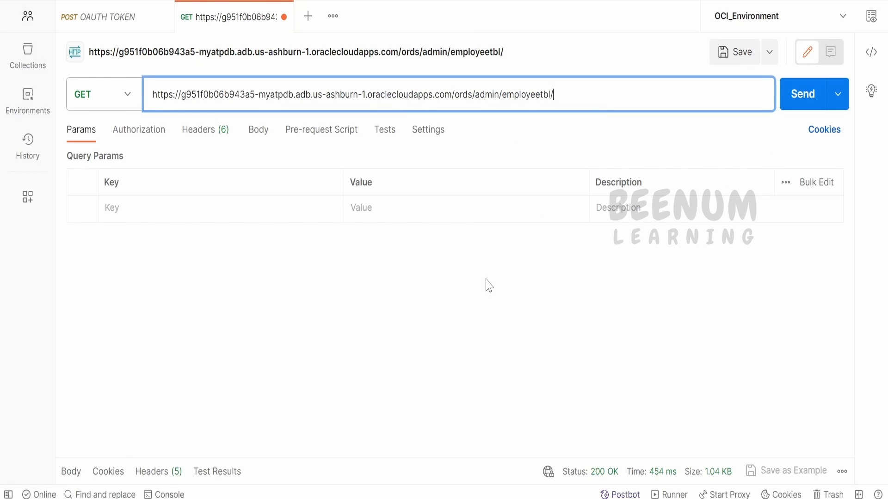
mouse_move(656, 372)
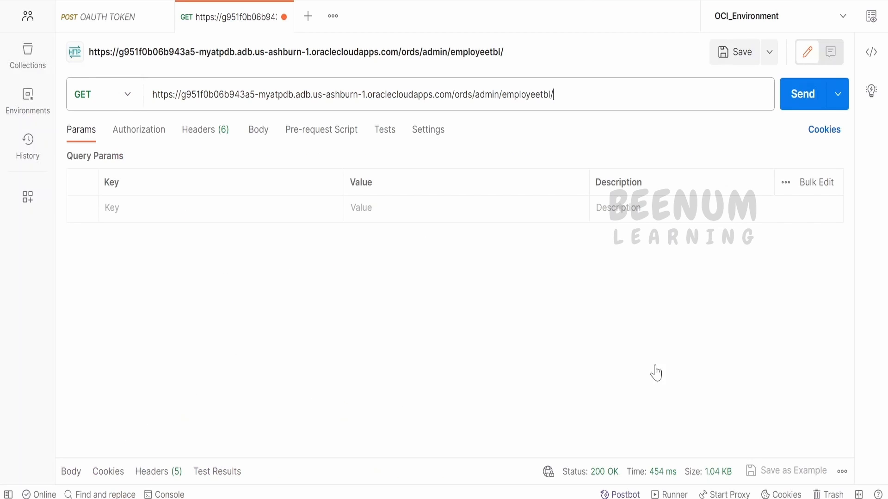
Send the GET request to the employeetbl endpoint
click(802, 94)
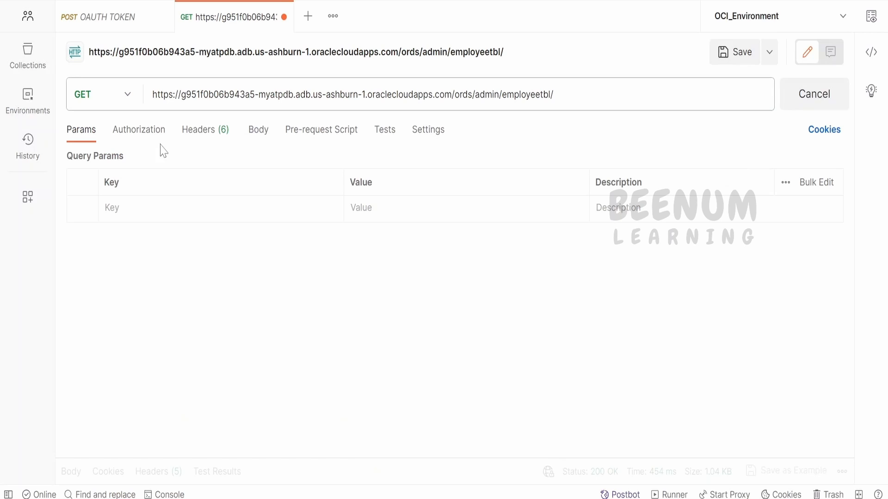
click(808, 94)
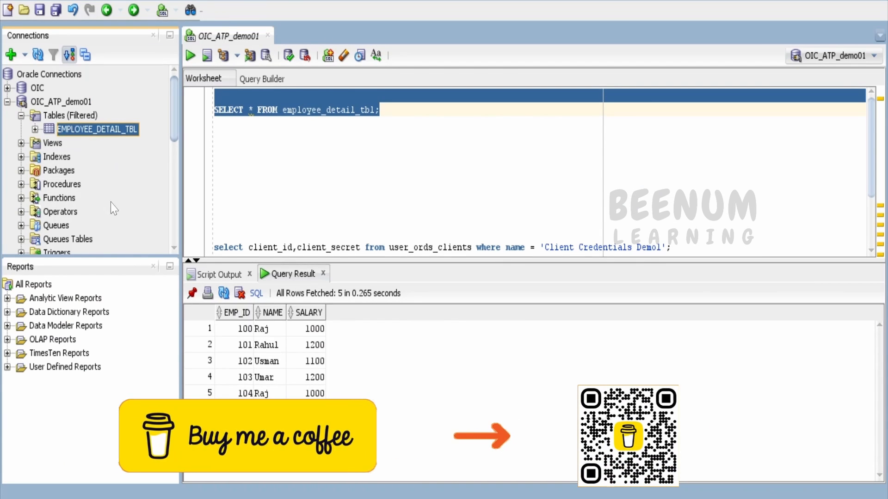
Choose Enable REST Service for EMPLOYEE_DETAIL_TBL, then place the cursor in the Postman URL bar after employeetbl/?
right_click(98, 129)
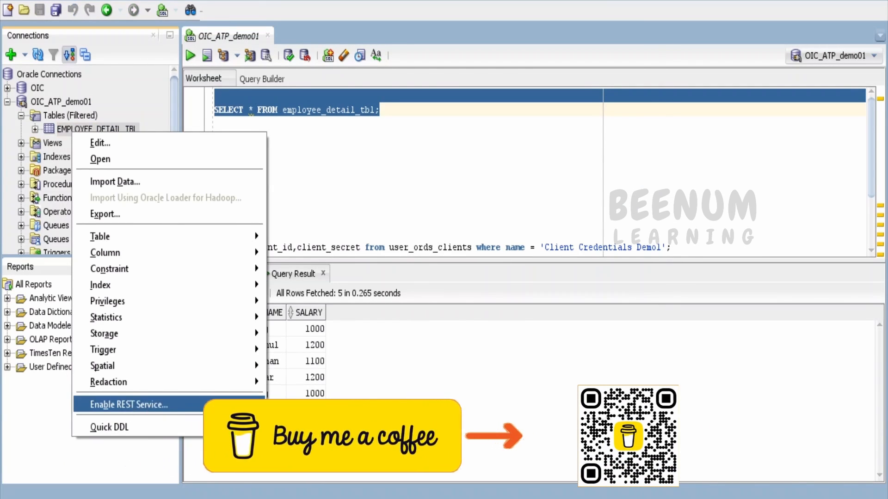
click(128, 405)
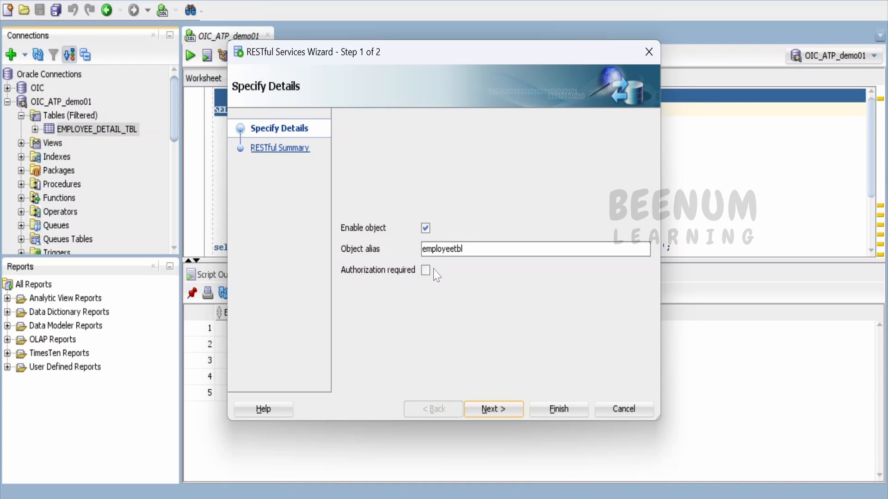
mouse_move(534, 351)
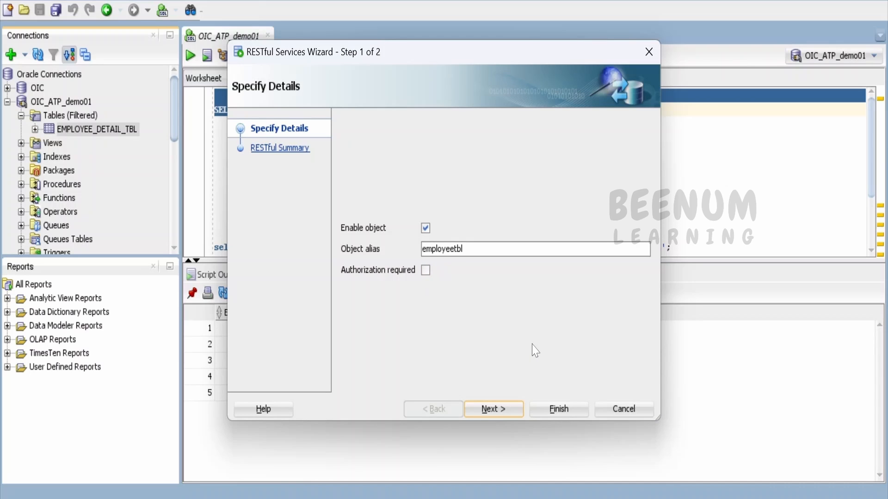
mouse_move(590, 418)
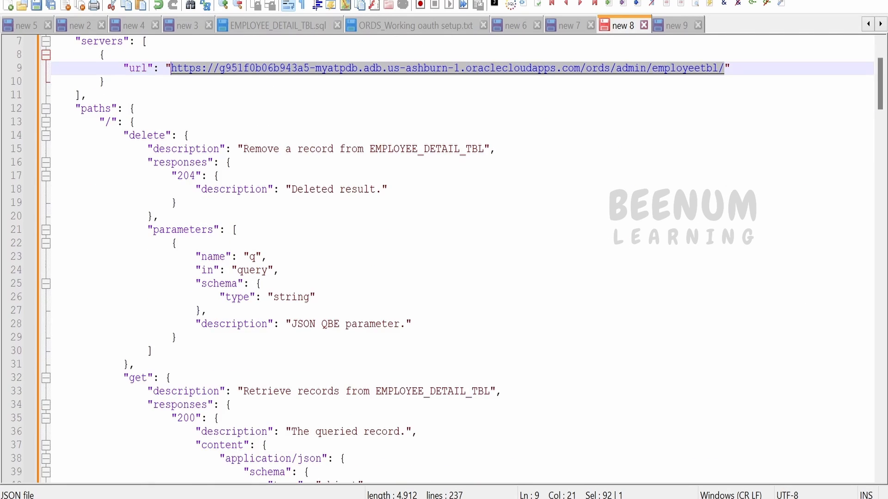
scroll(down, 3)
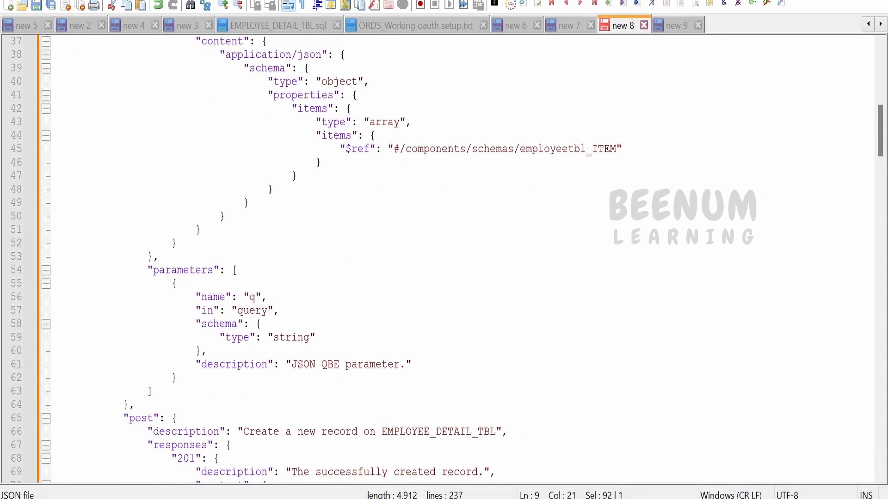
click(174, 283)
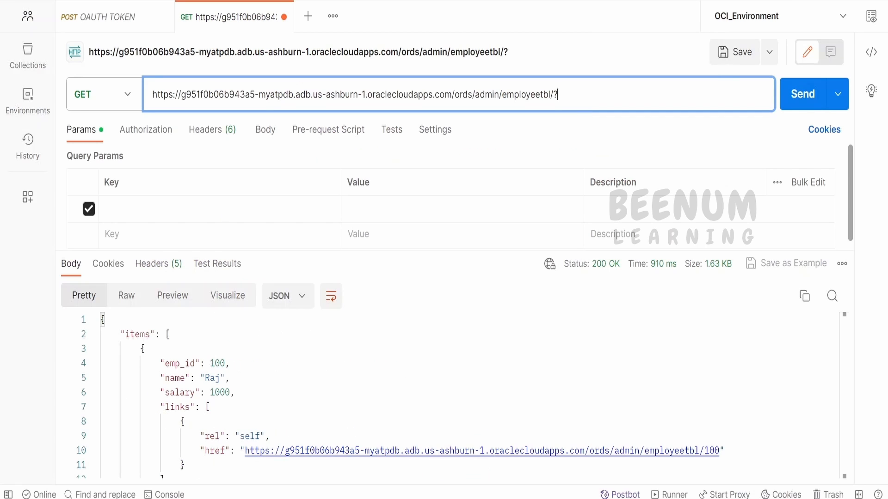
Append q={"emp_id":101} to the employeetbl URL and send the filtered request
text(q=)
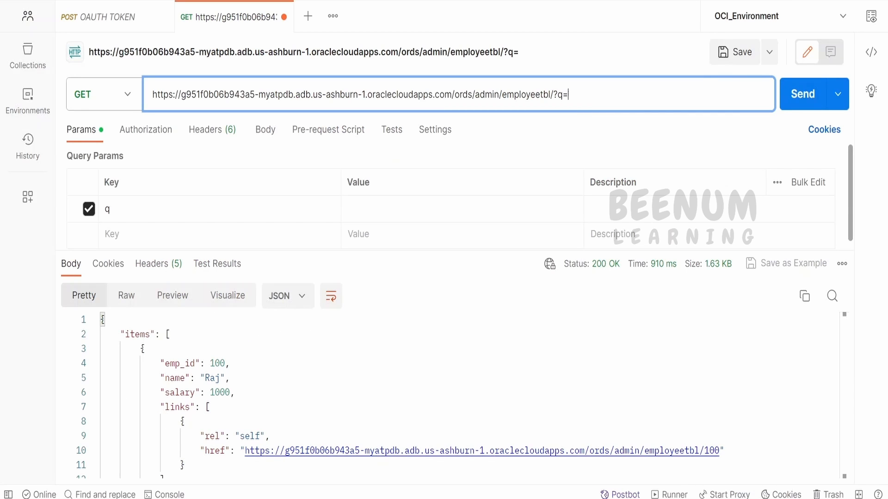
text({})
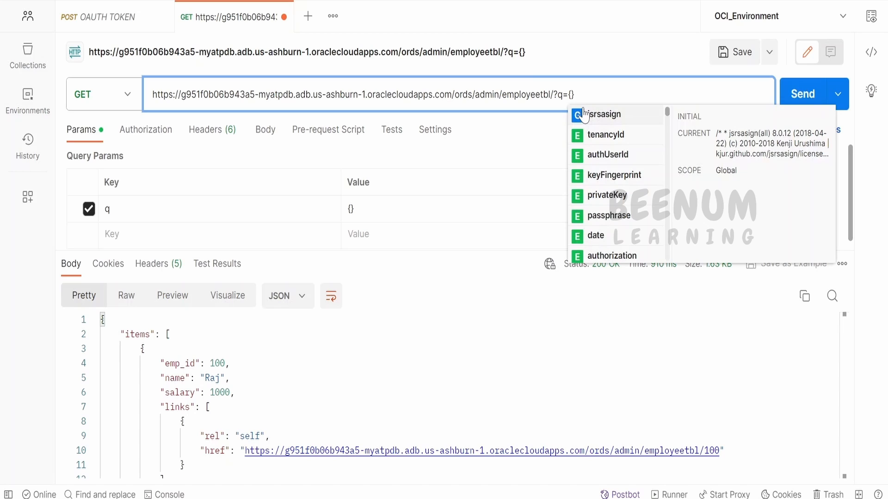
text(emp)
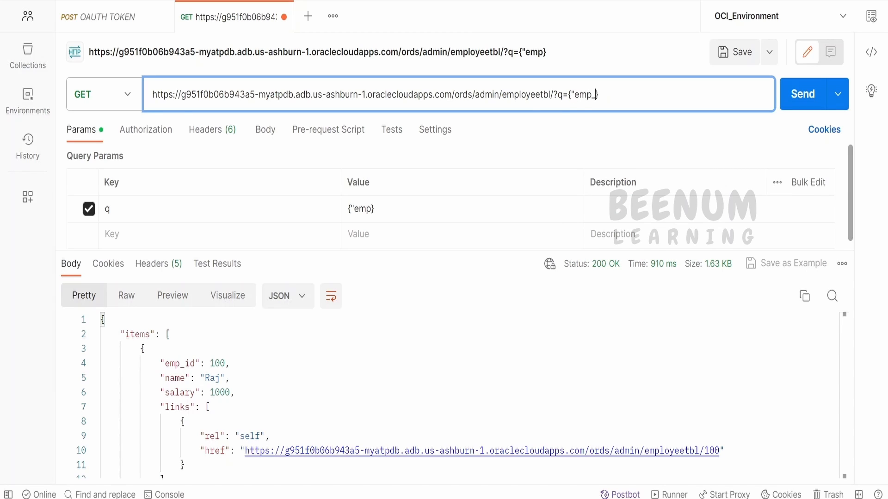
text(id)
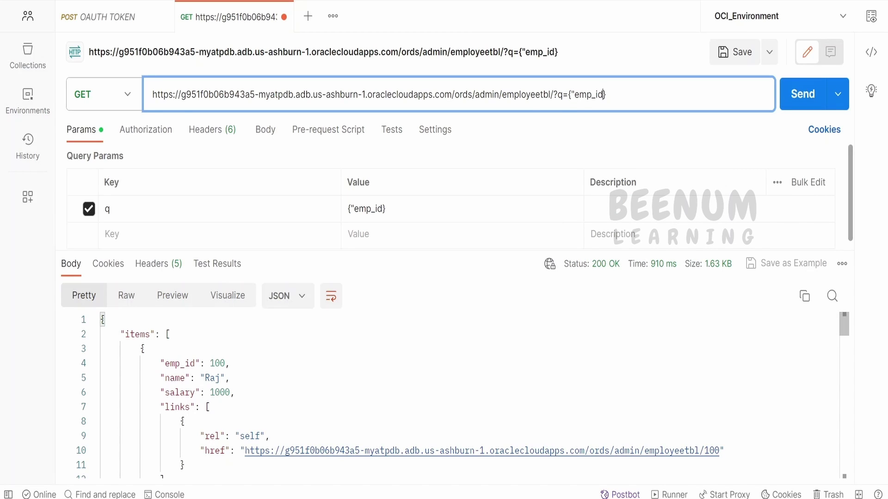
text(:})
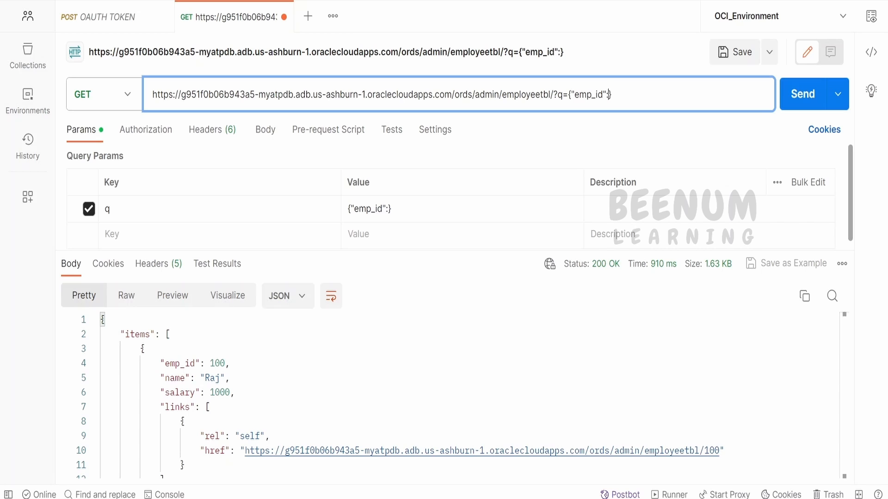
text(101)
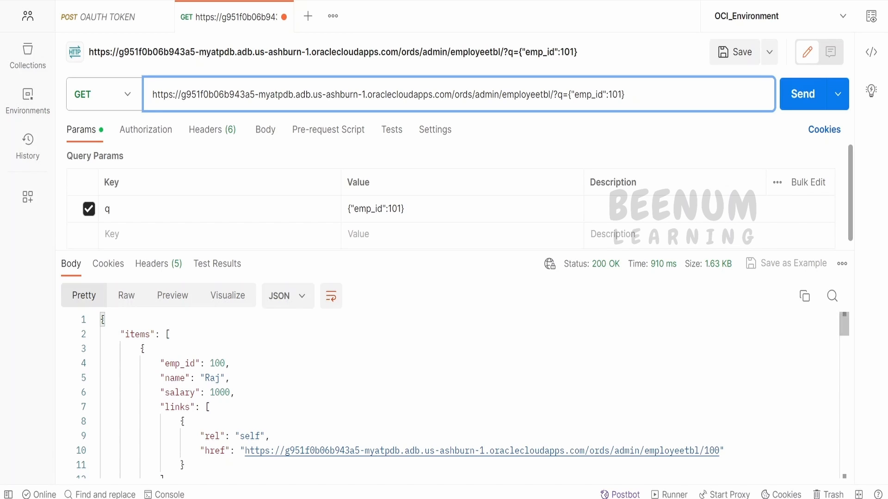
click(803, 95)
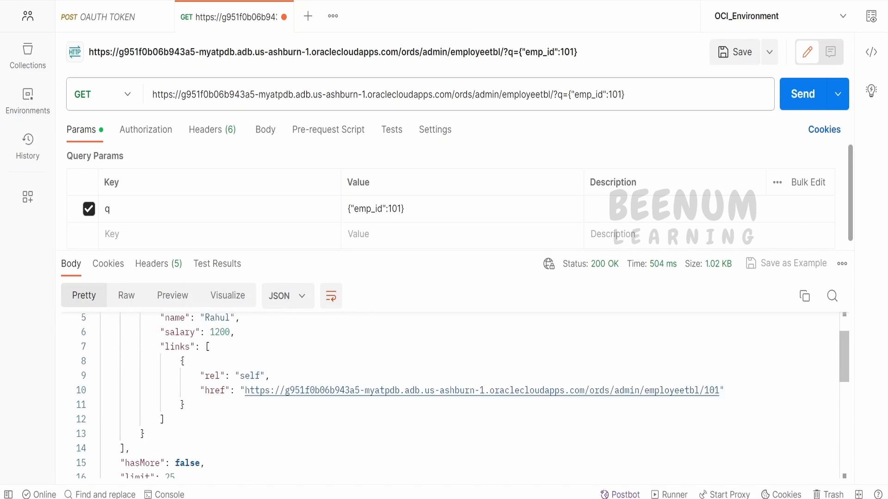
Scroll the JSON response to view Rahul's single record and the count of 1
scroll(down, 3)
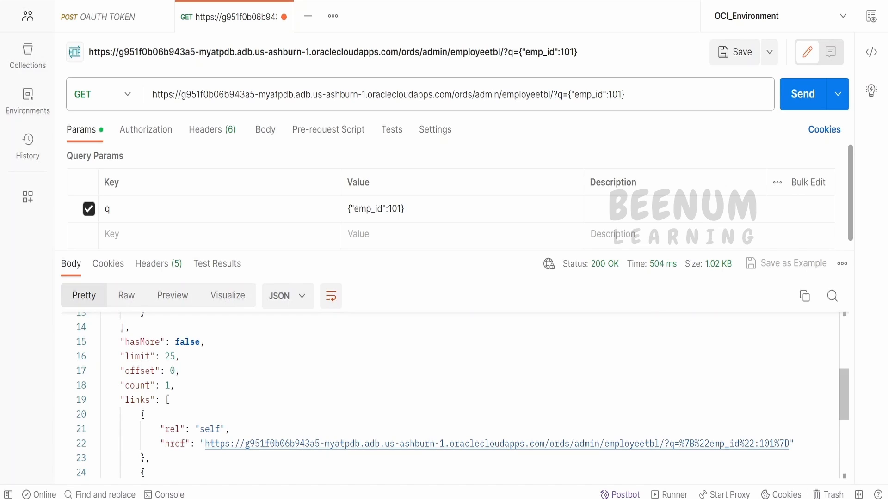
mouse_move(400, 57)
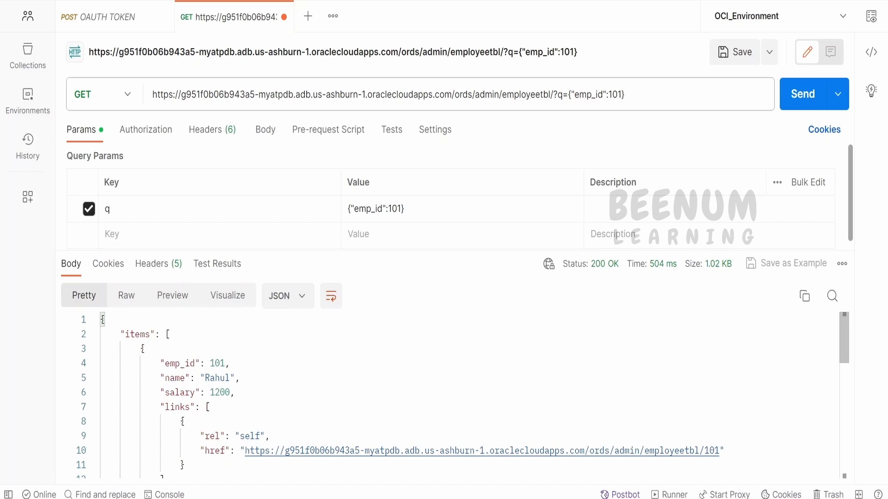
mouse_move(301, 249)
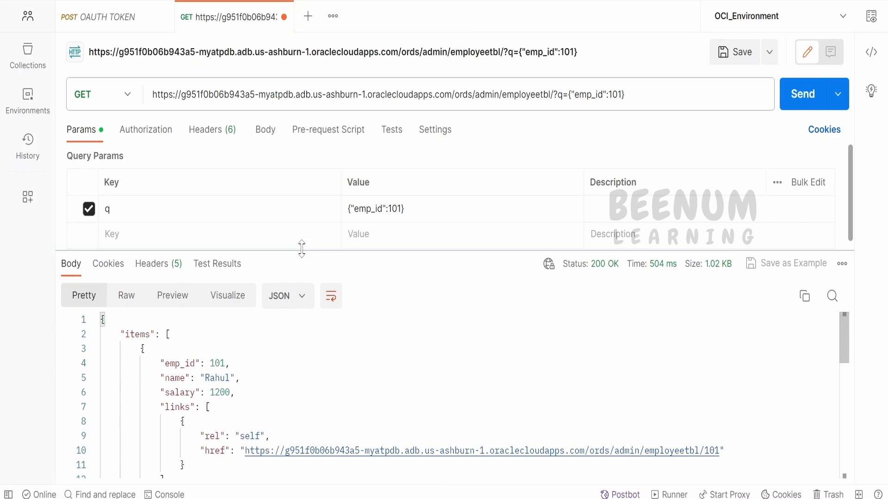